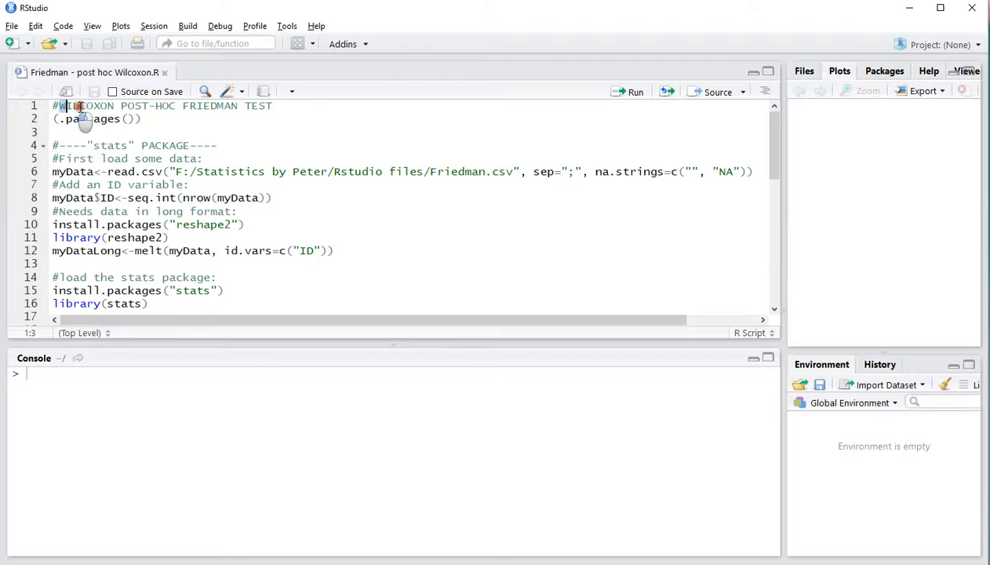
Run the (.packages()) script line to list stats, graphics, base and other attached packages
{"action": "double_click", "coordinate": [82, 105]}
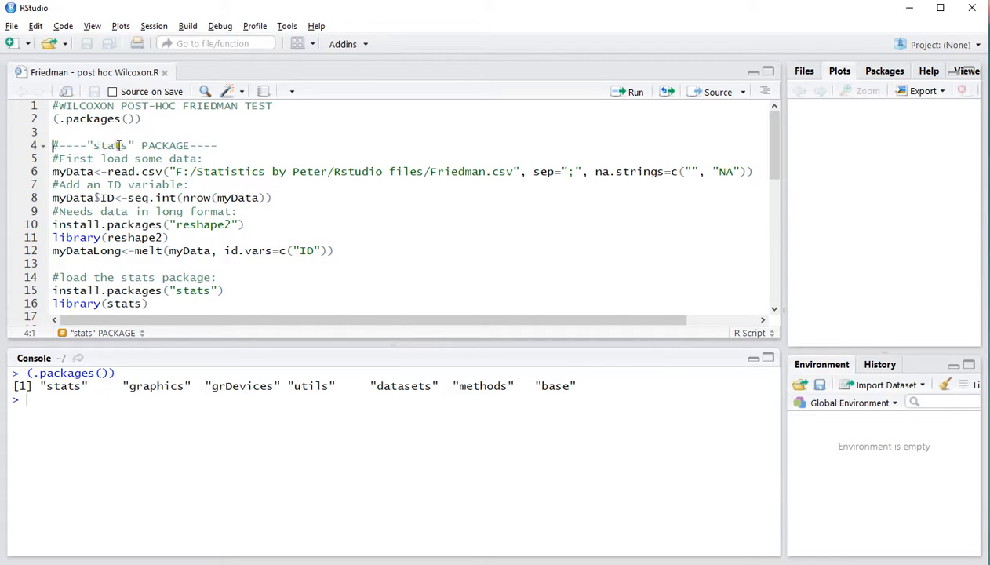
Select the read.csv line that loads Friedman.csv into myData
{"action": "left_click", "coordinate": [62, 171]}
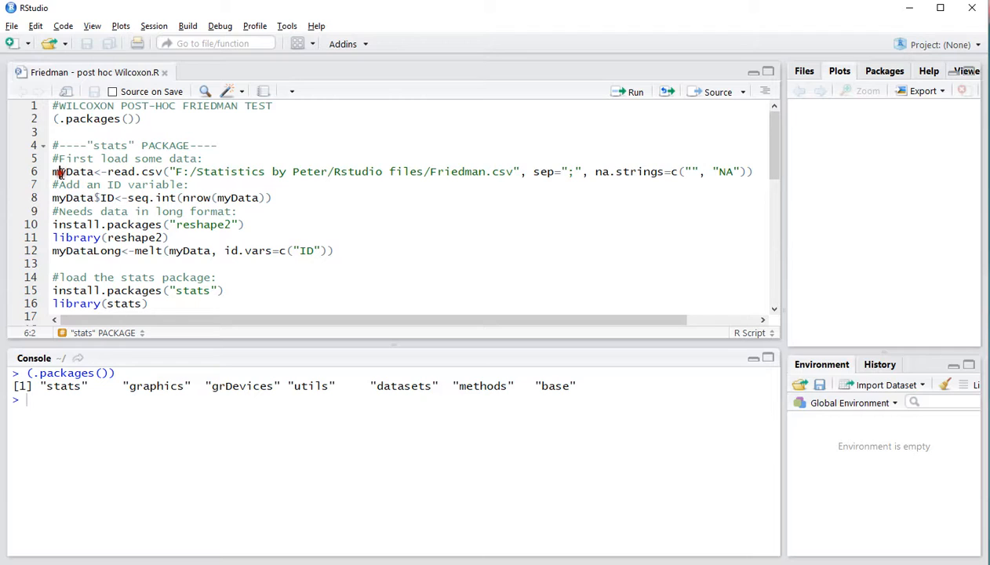
{"action": "mouse_move", "coordinate": [122, 171]}
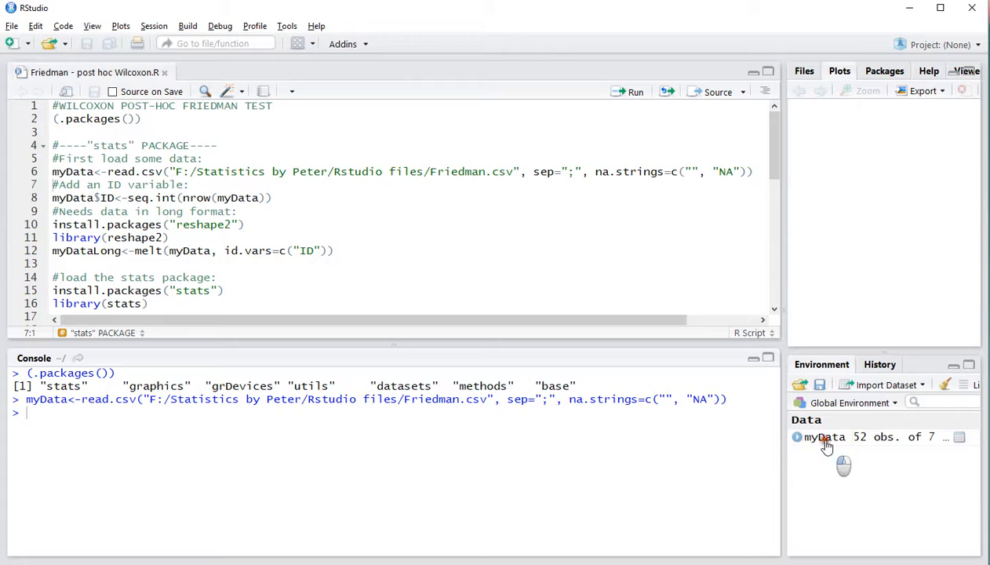
View myData's seven Teach_ columns across 52 rows, then return to the Wilcoxon script
{"action": "left_click", "coordinate": [825, 437]}
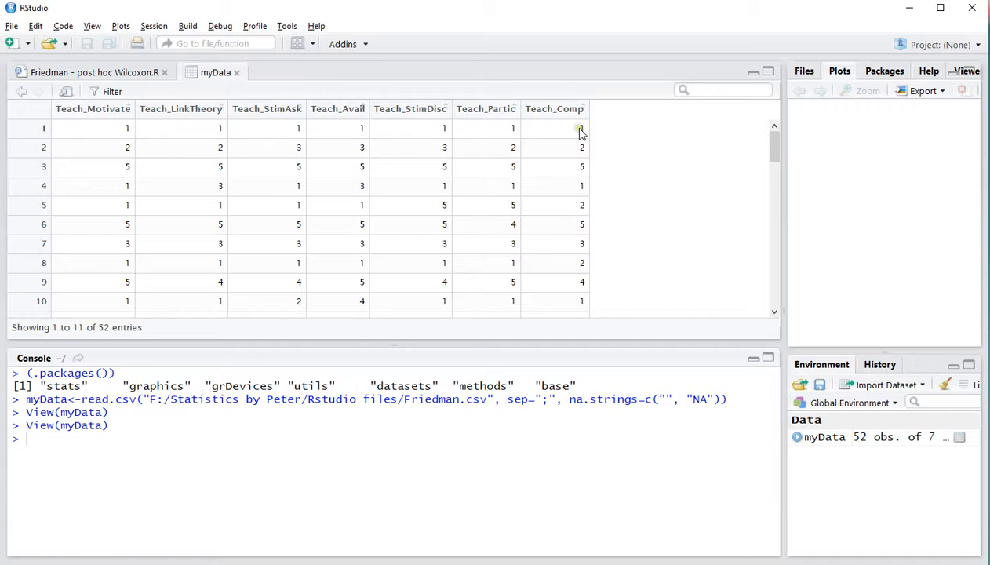
{"action": "mouse_move", "coordinate": [106, 141]}
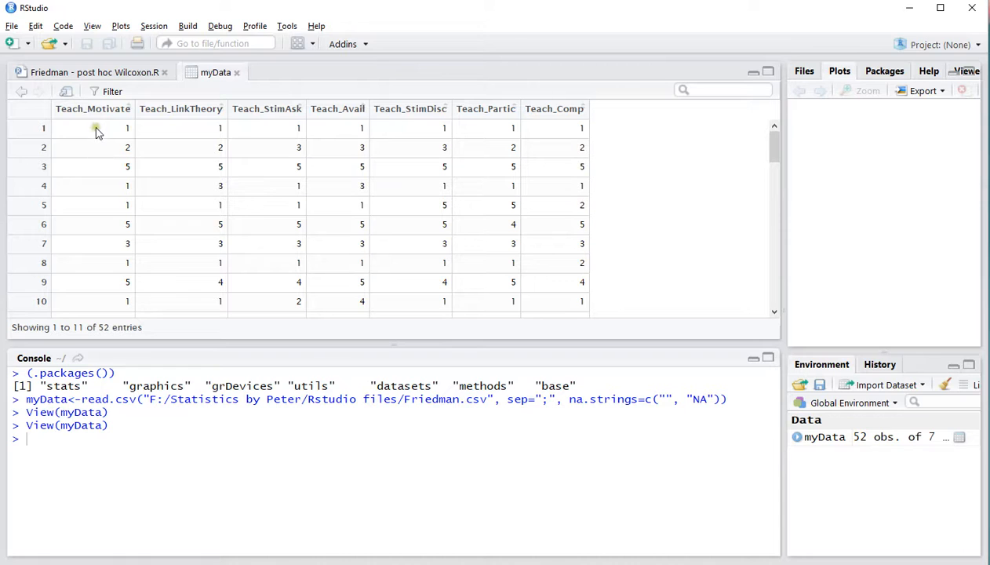
{"action": "mouse_move", "coordinate": [251, 193]}
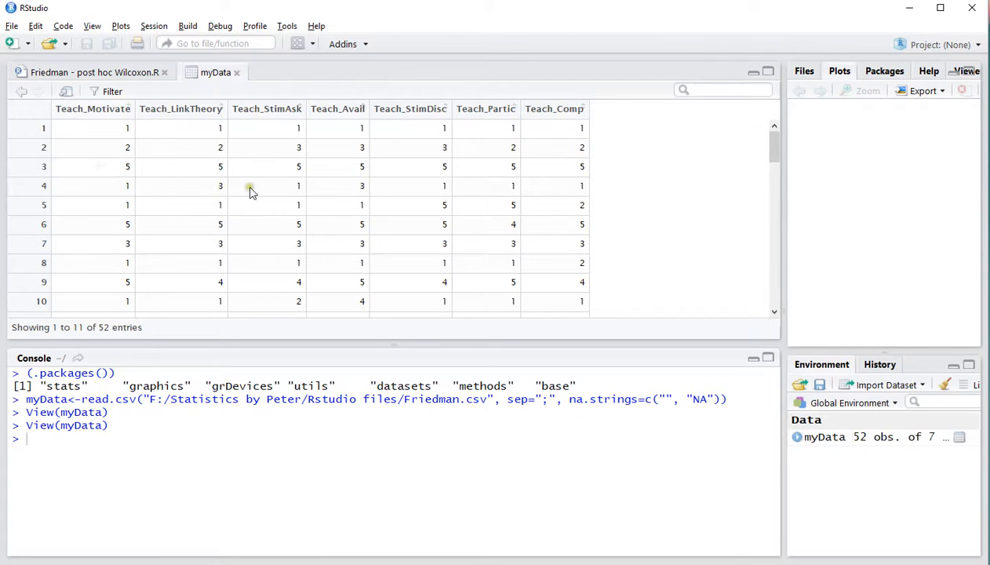
{"action": "scroll", "scroll_direction": "down", "scroll_amount": 3}
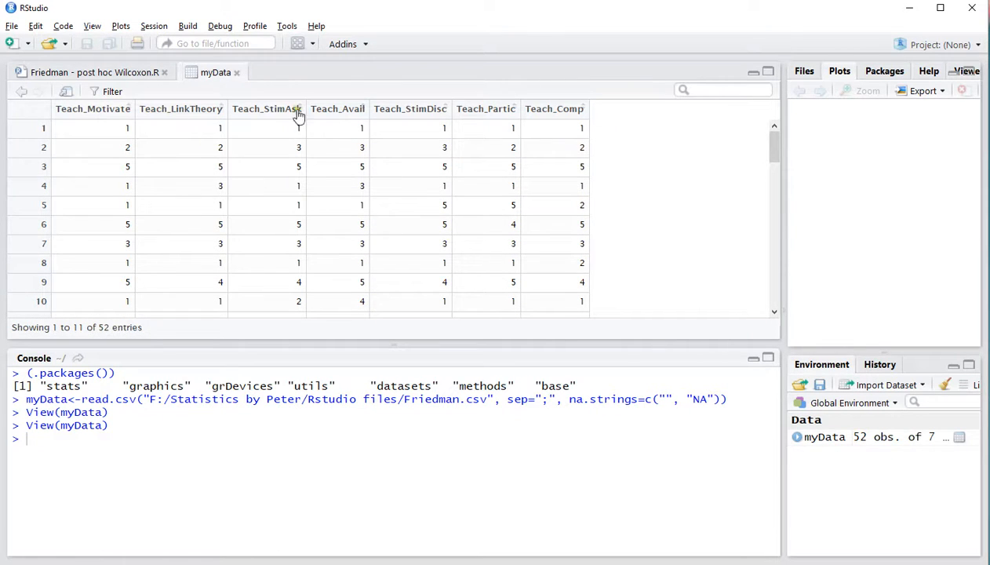
{"action": "mouse_move", "coordinate": [434, 128]}
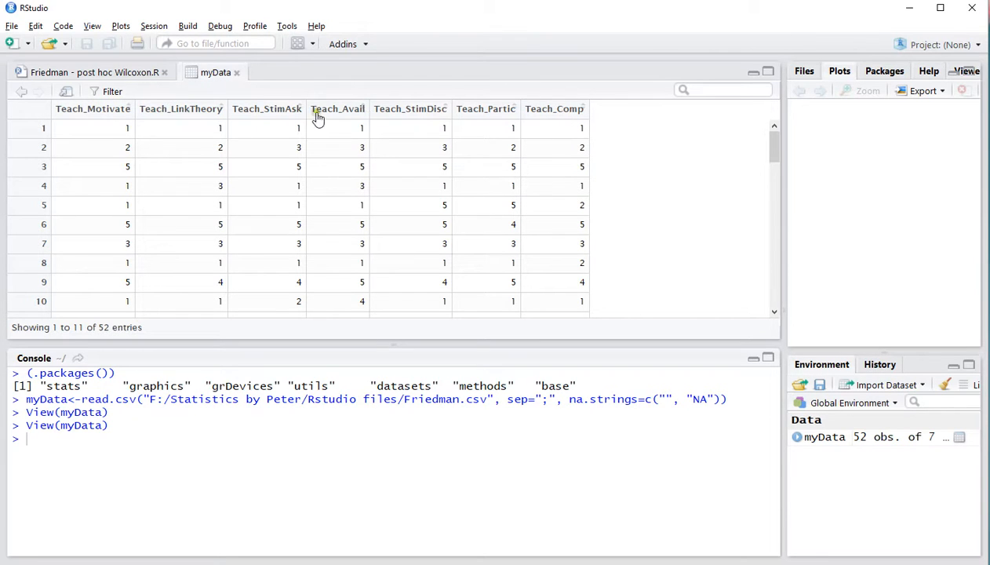
{"action": "left_click", "coordinate": [94, 72]}
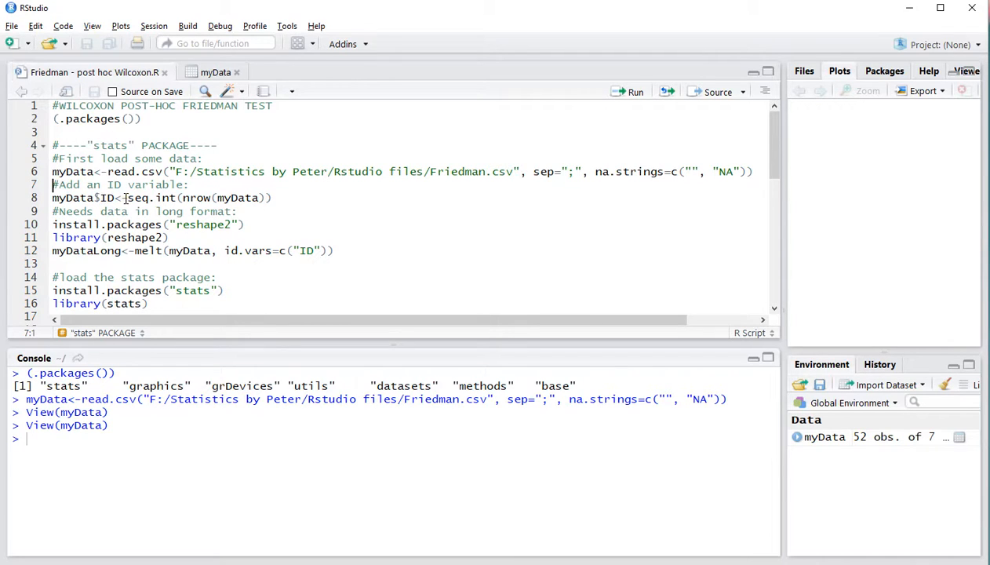
Add an ID column via seq.int(nrow(myData)) and check it numbers rows 1 to 52
{"action": "left_click", "coordinate": [189, 198]}
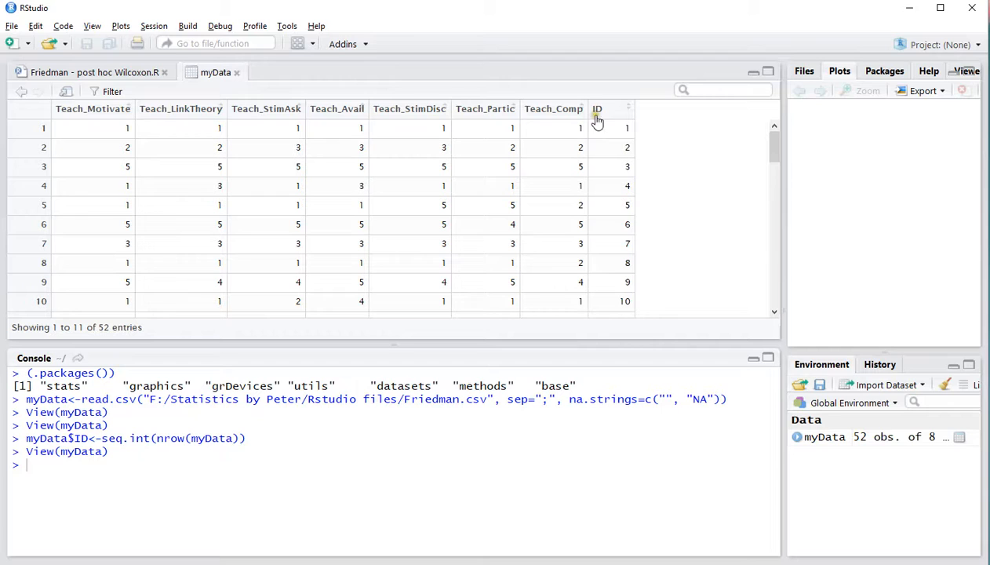
{"action": "mouse_move", "coordinate": [615, 130]}
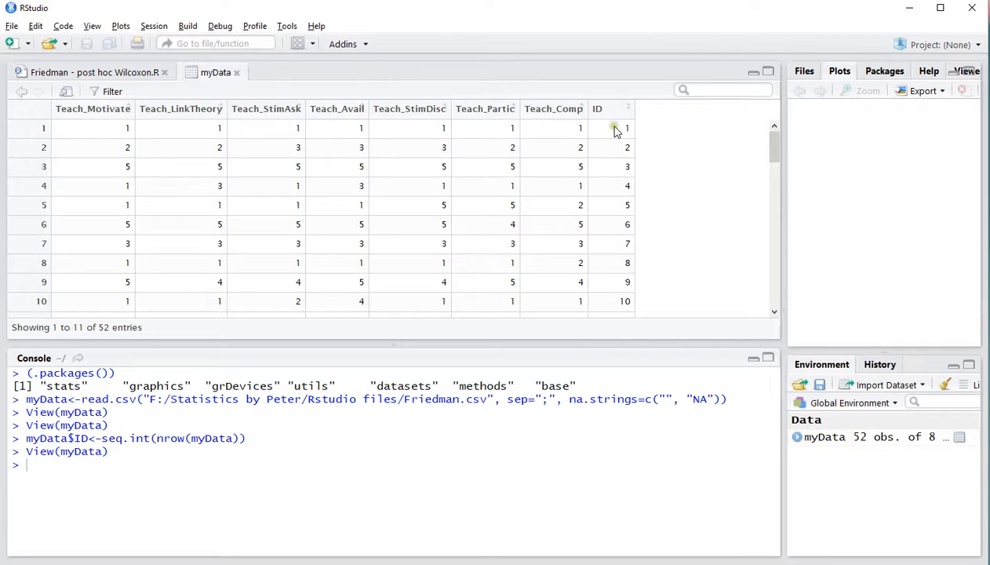
{"action": "scroll", "scroll_direction": "down", "scroll_amount": 3}
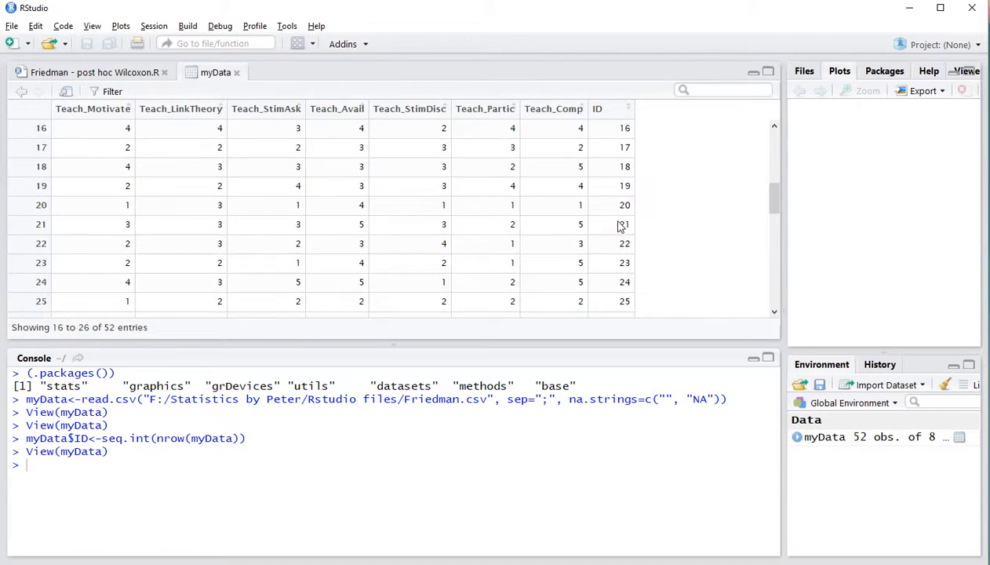
{"action": "scroll", "scroll_direction": "down", "scroll_amount": 3}
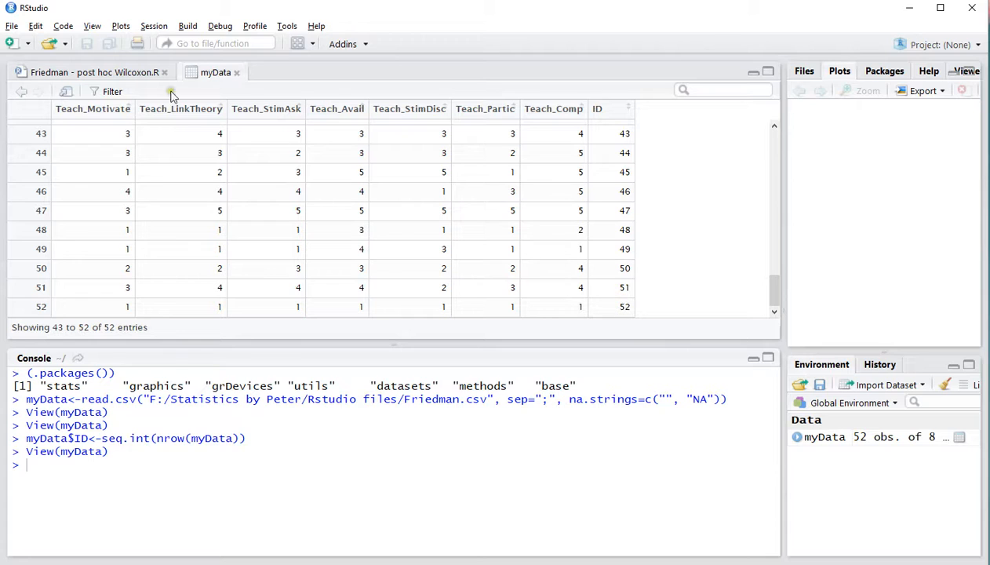
{"action": "left_click", "coordinate": [95, 72]}
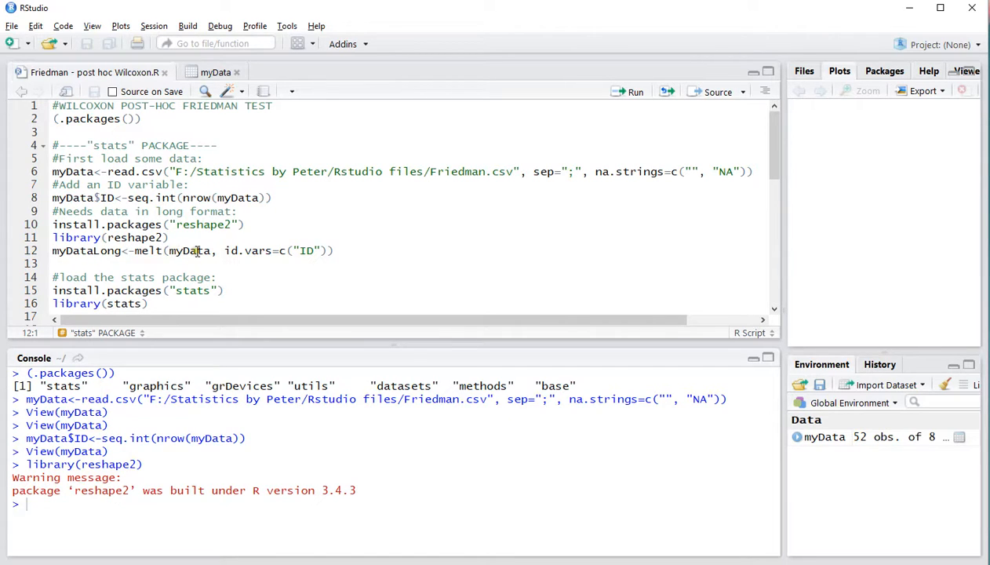
{"action": "mouse_move", "coordinate": [270, 250]}
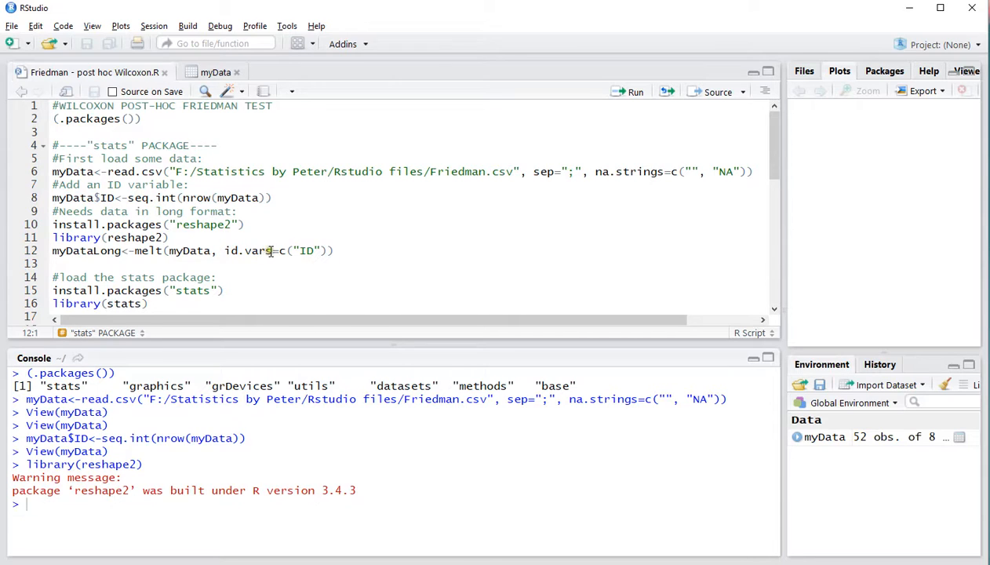
Load reshape2 and pick the line melting myData into long-format myDataLong
{"action": "left_click", "coordinate": [306, 250]}
{"action": "type", "text": "View(myDataLong)"}
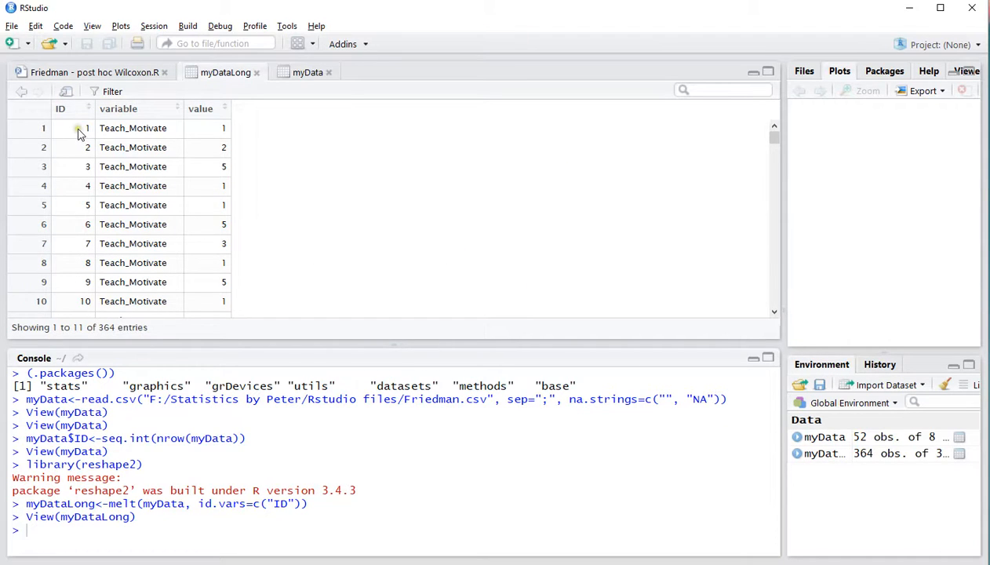
{"action": "mouse_move", "coordinate": [76, 191]}
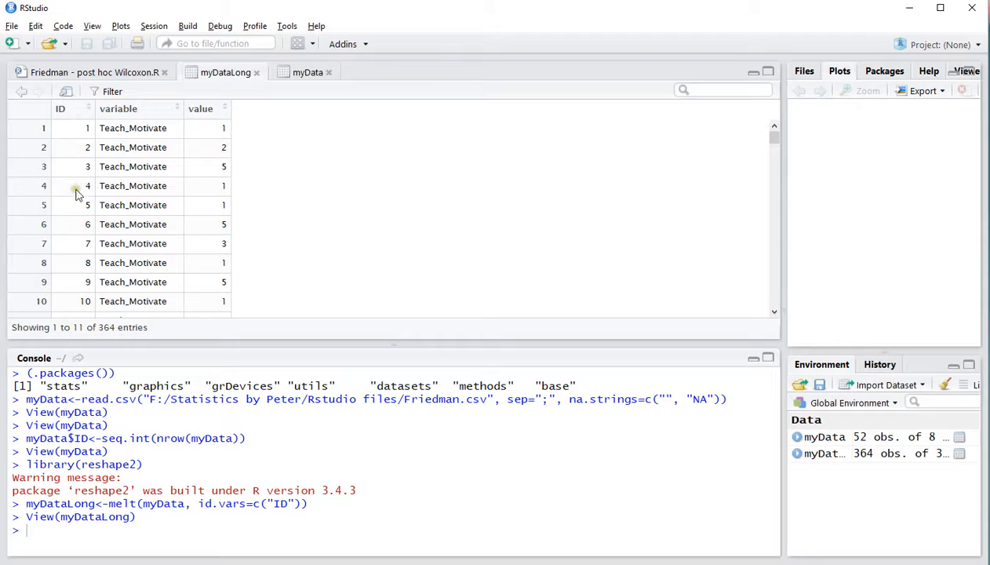
{"action": "mouse_move", "coordinate": [131, 152]}
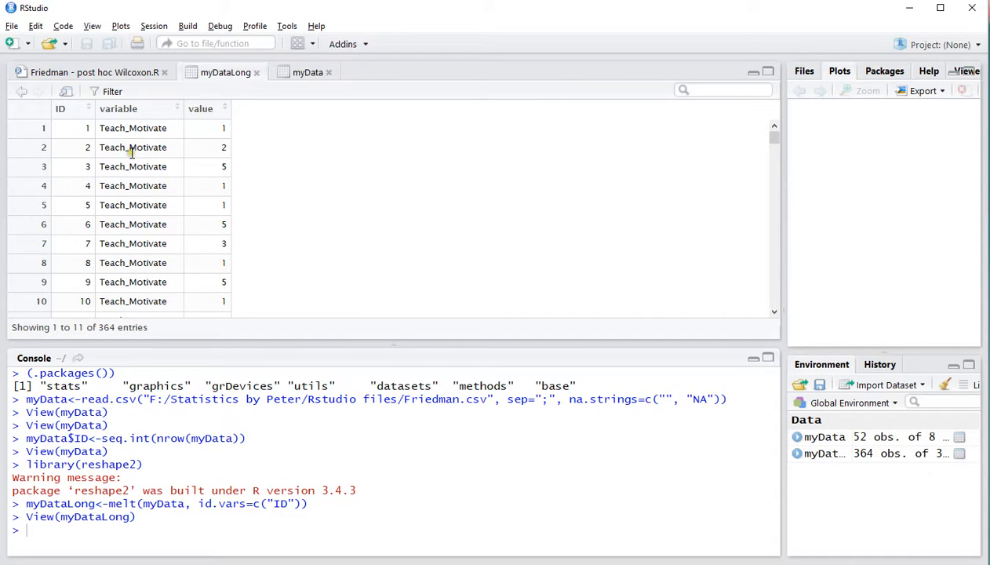
{"action": "mouse_move", "coordinate": [129, 205]}
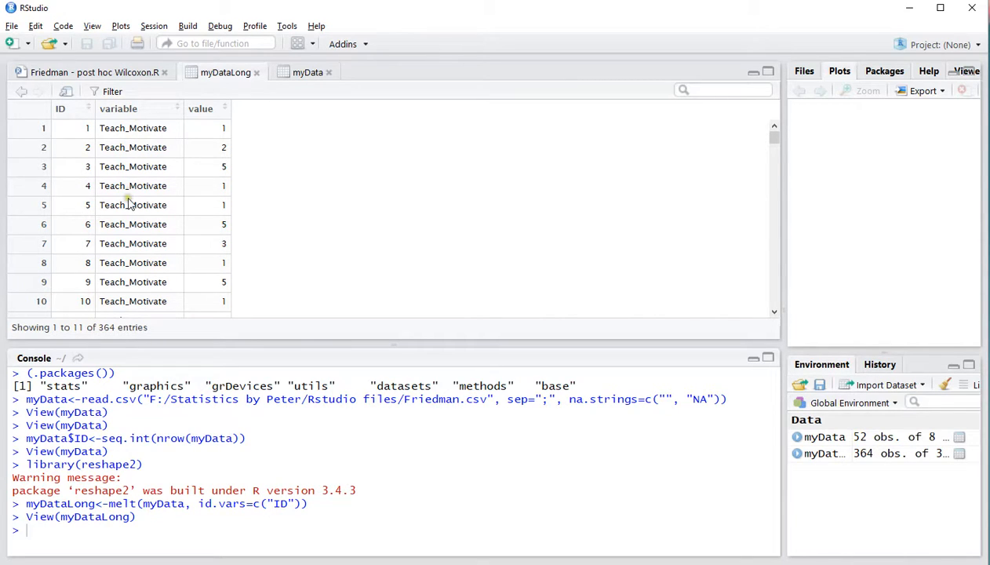
{"action": "mouse_move", "coordinate": [206, 186]}
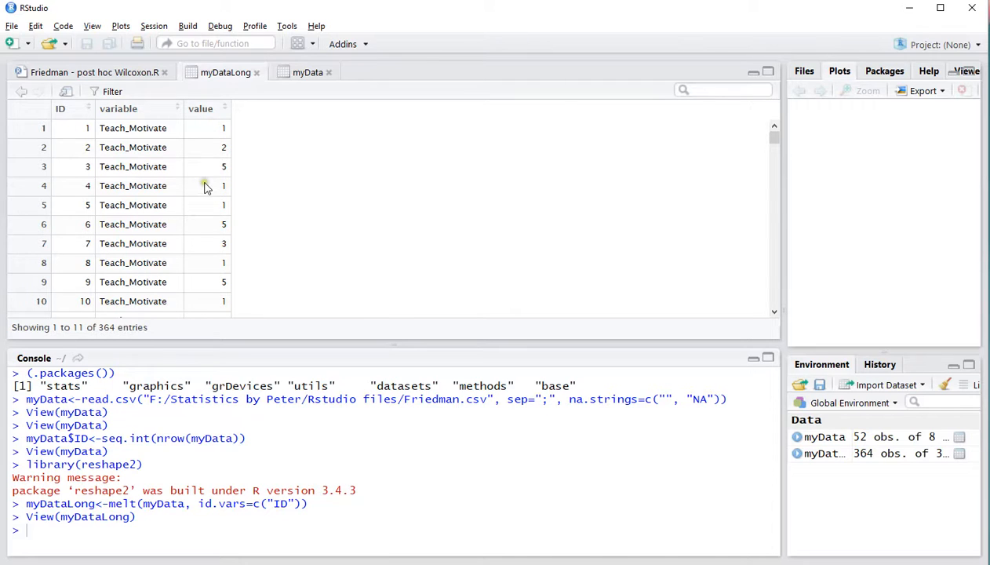
Leave the myDataLong viewer for the 'Friedman - post hoc Wilcoxon.R' editor tab
{"action": "left_click", "coordinate": [94, 72]}
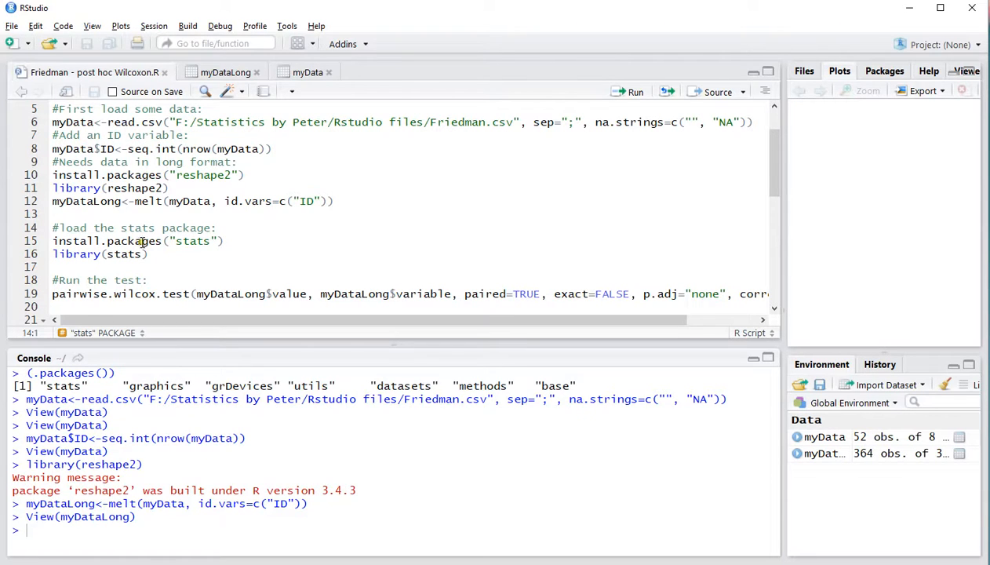
Load stats and highlight value, myDataLong and variable in the pairwise.wilcox.test call
{"action": "left_click", "coordinate": [77, 253]}
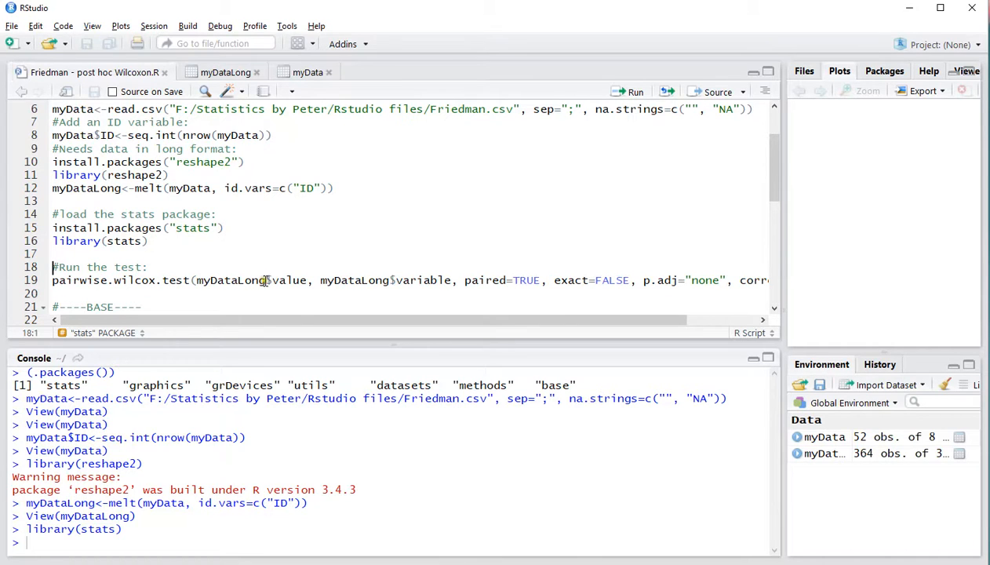
{"action": "double_click", "coordinate": [289, 280]}
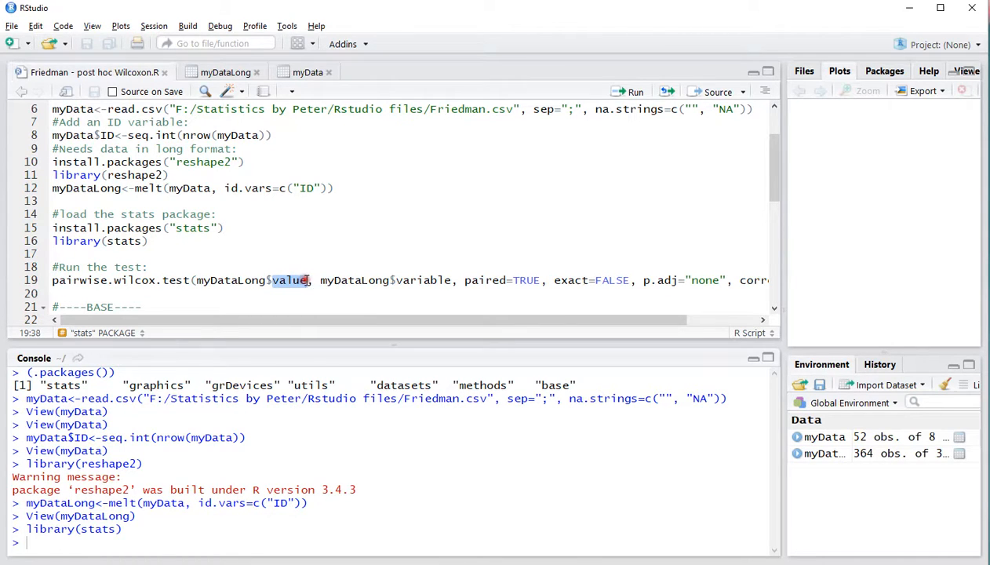
{"action": "double_click", "coordinate": [353, 280]}
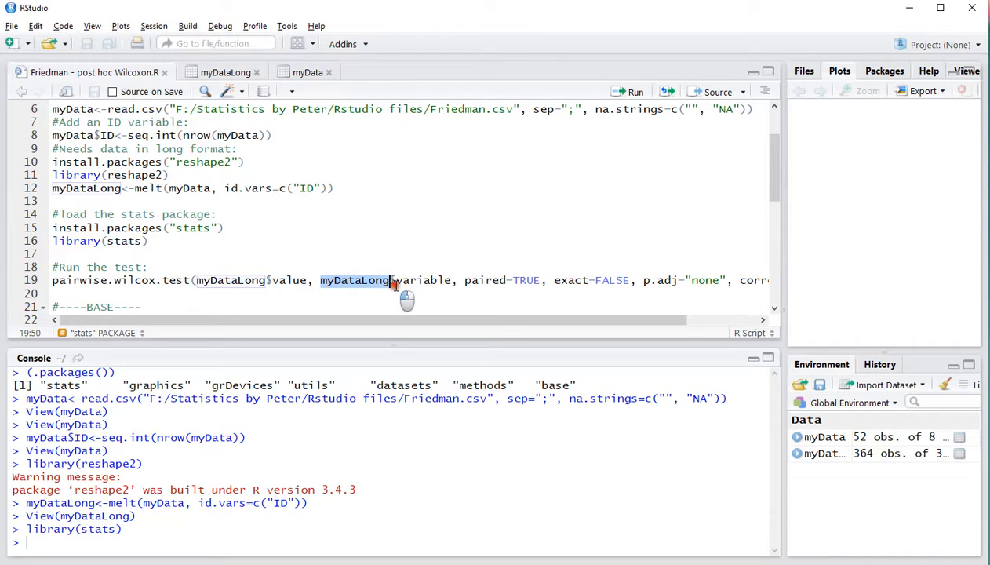
{"action": "double_click", "coordinate": [422, 280]}
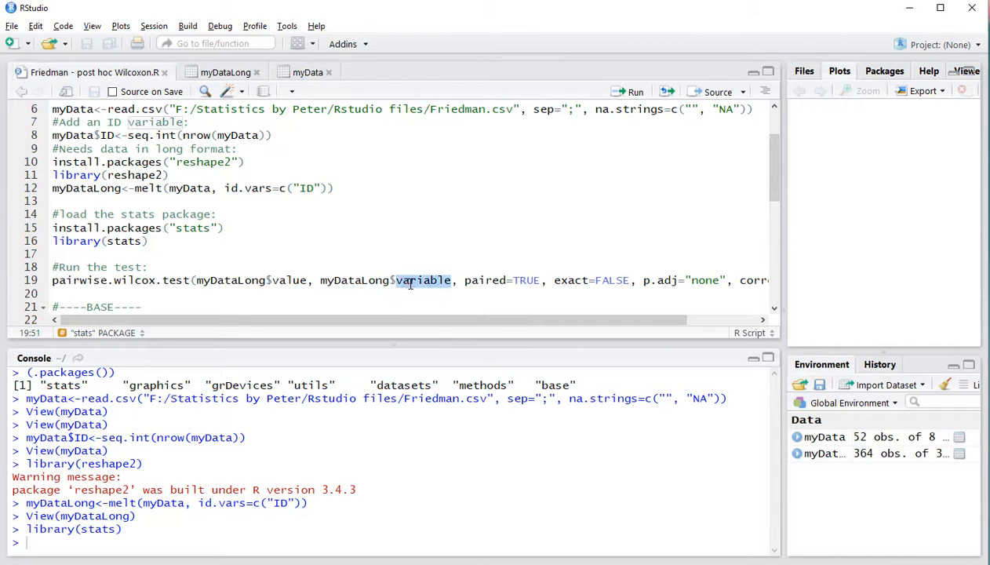
{"action": "mouse_move", "coordinate": [477, 280]}
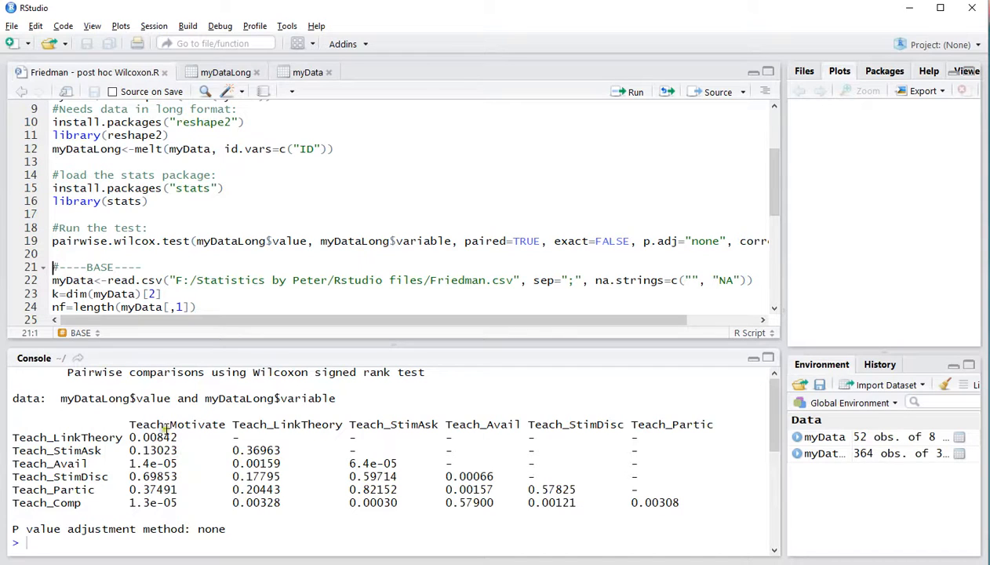
{"action": "mouse_move", "coordinate": [453, 488]}
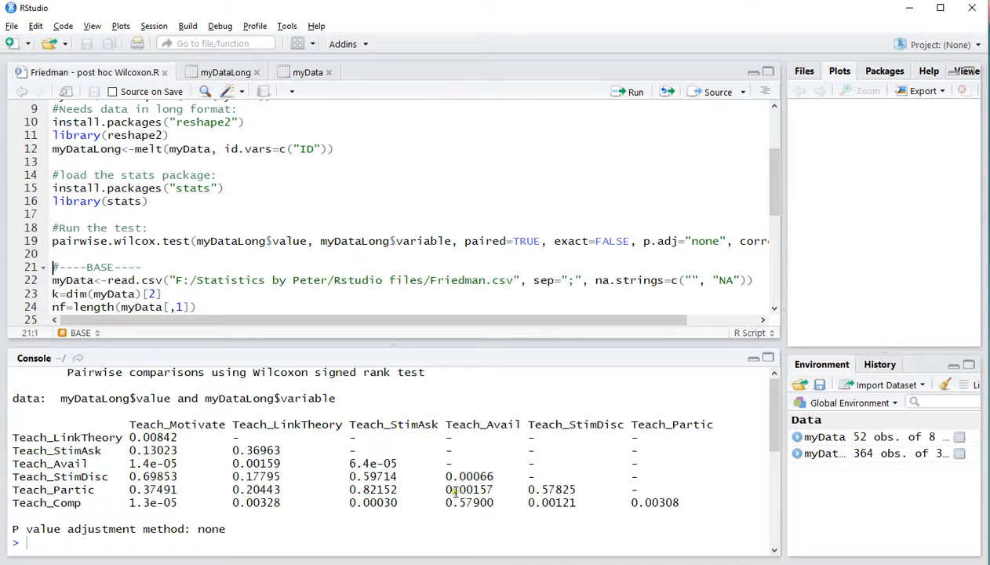
{"action": "double_click", "coordinate": [470, 489]}
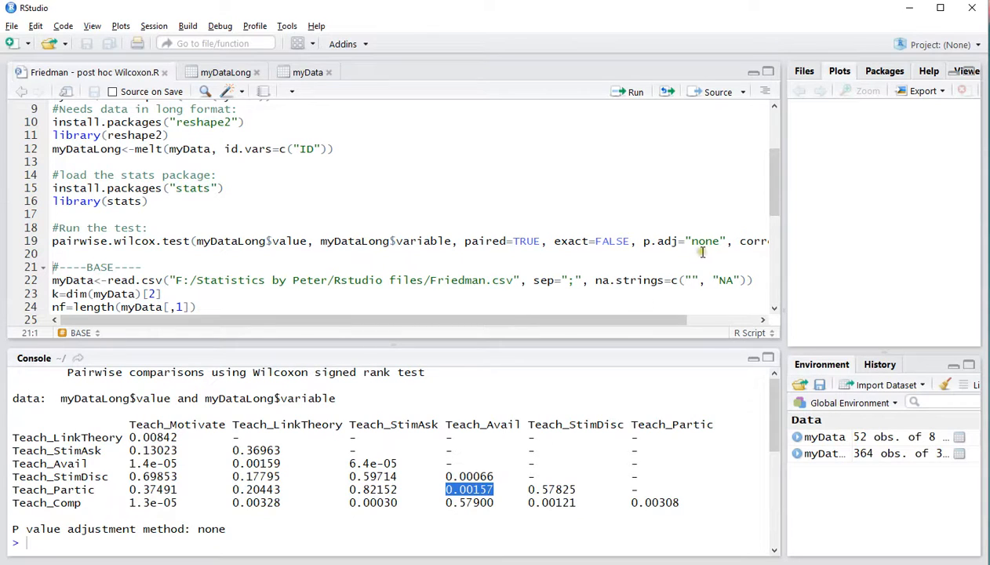
{"action": "double_click", "coordinate": [705, 241]}
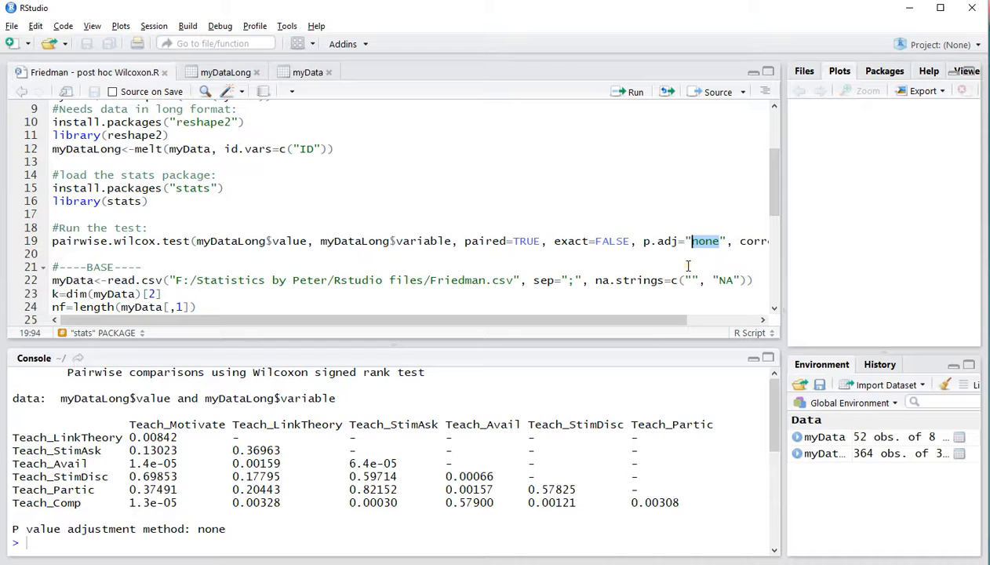
Change p.adj to "bonferroni", rerun the test, and highlight an adjusted p-value
{"action": "type", "text": "bonfer"}
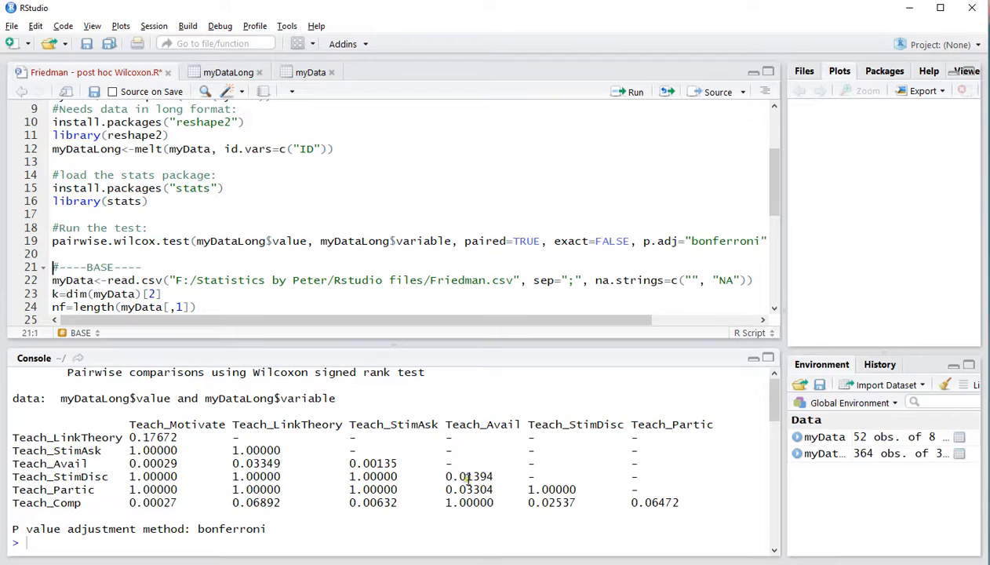
{"action": "double_click", "coordinate": [469, 489]}
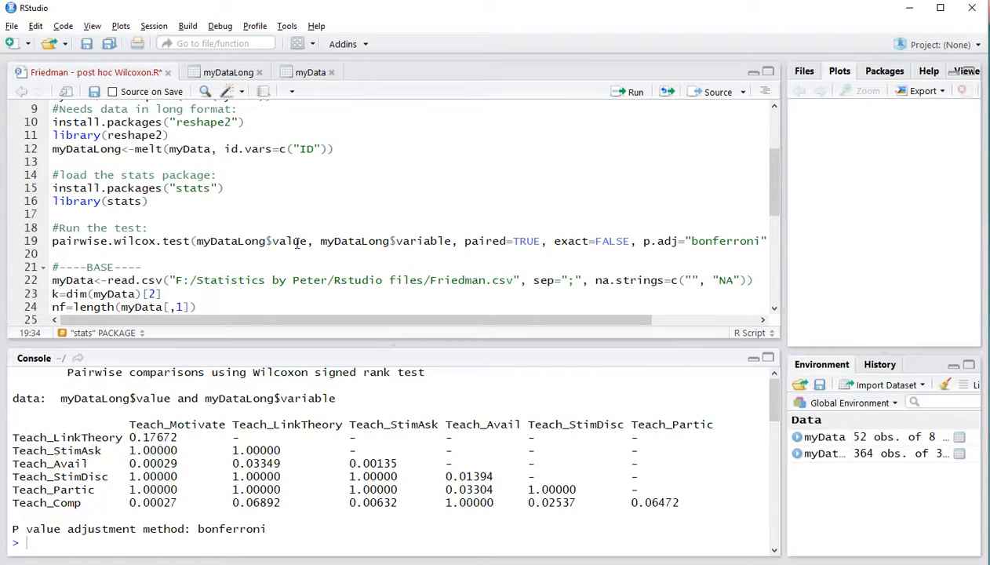
{"action": "scroll", "scroll_direction": "down", "scroll_amount": 3}
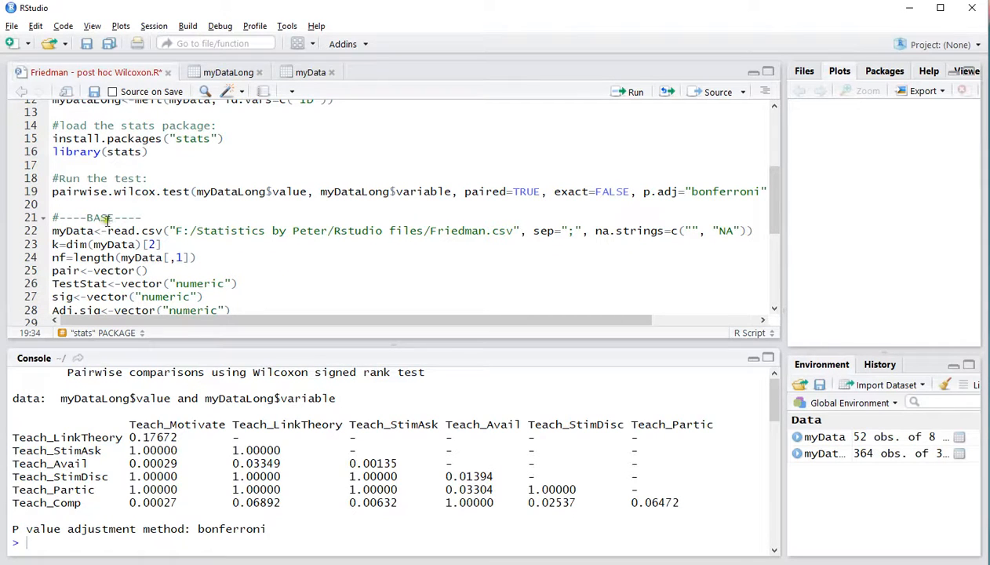
Run the BASE setup: reload Friedman.csv, define k, nf and empty pair, TestStat, sig, Adj.sig
{"action": "left_click", "coordinate": [161, 230]}
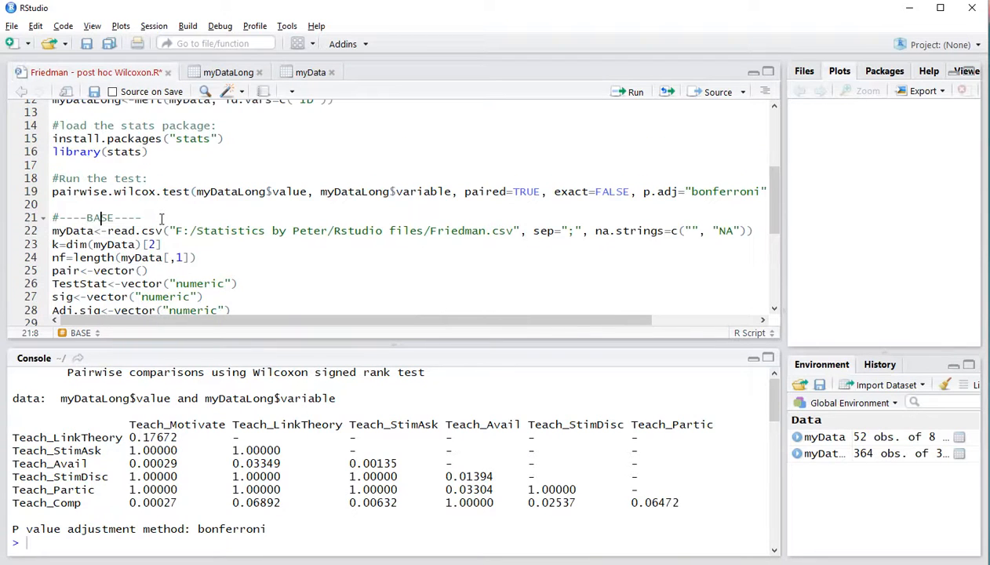
{"action": "scroll", "scroll_direction": "down", "scroll_amount": 3}
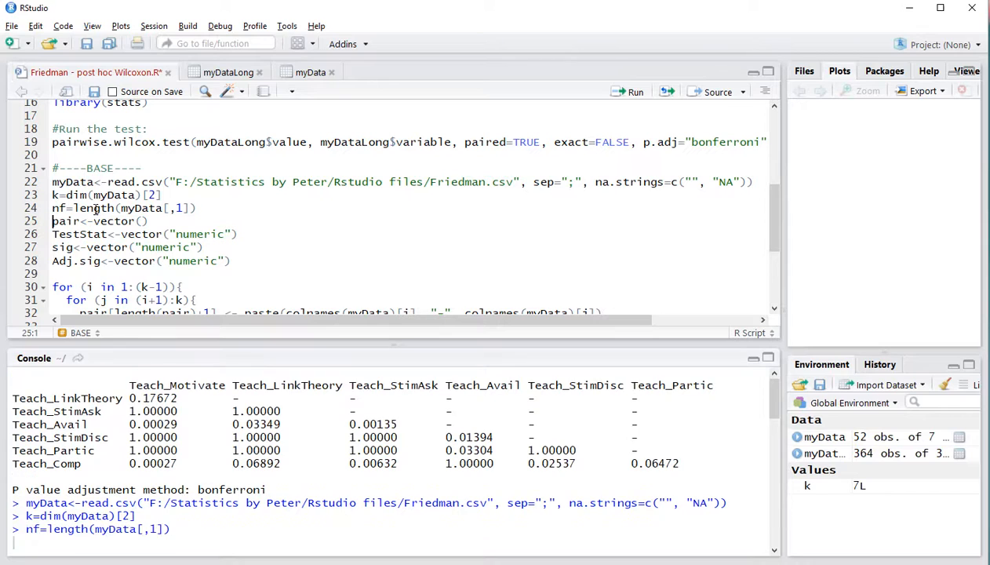
{"action": "key", "text": "Return"}
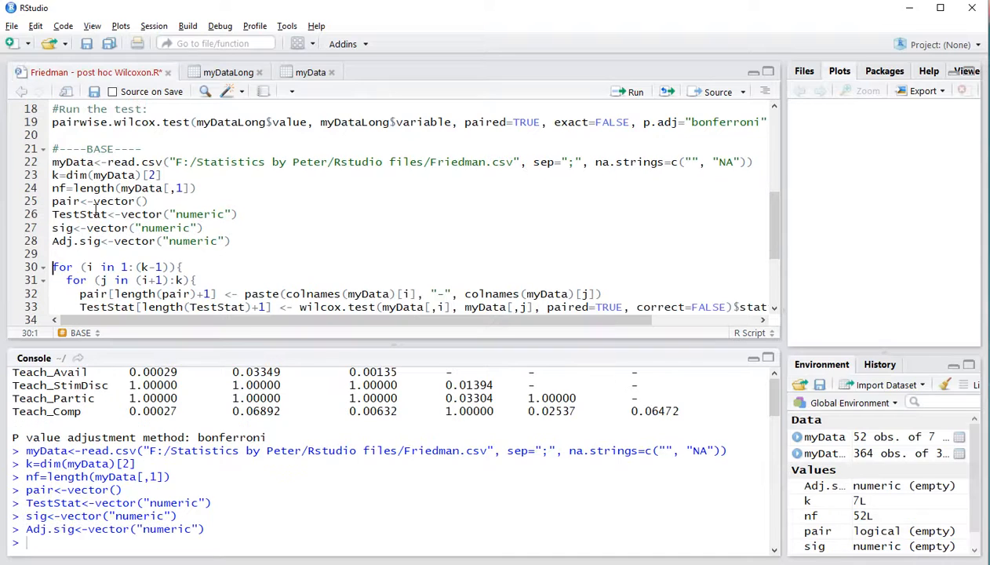
{"action": "scroll", "scroll_direction": "down", "scroll_amount": 3}
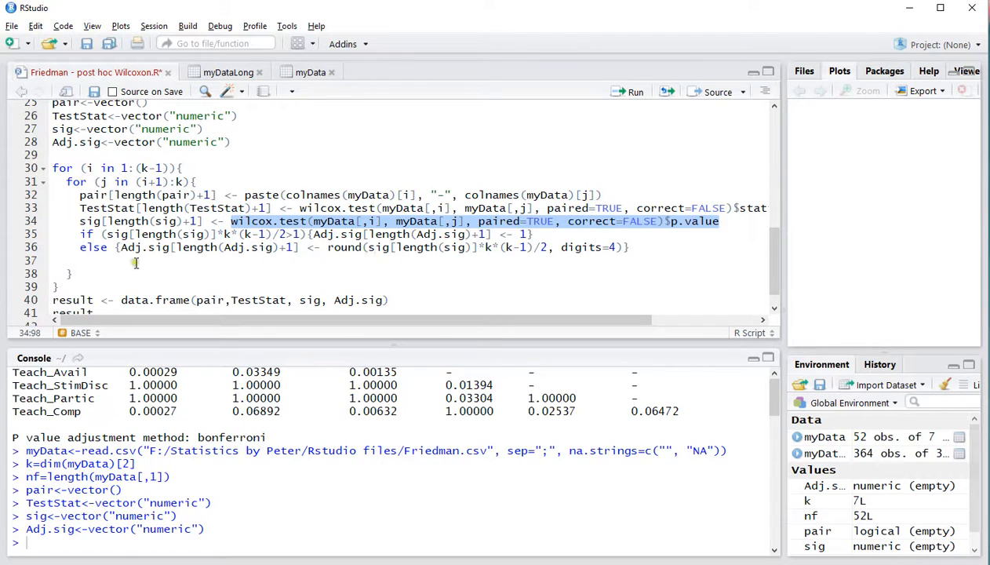
Run the pairwise for loop into a 21-row result table and highlight the first sig value
{"action": "left_click", "coordinate": [59, 168]}
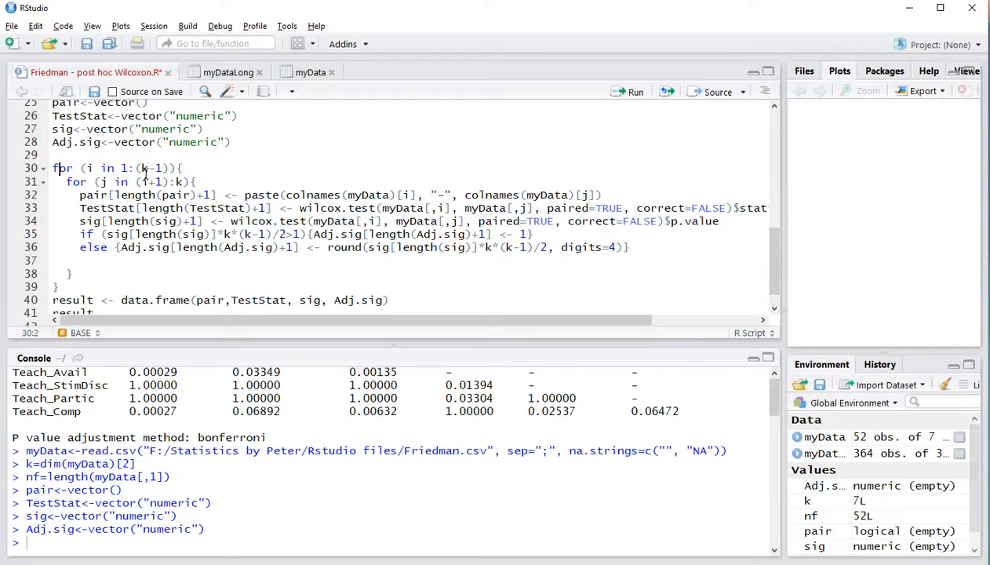
{"action": "left_click", "coordinate": [634, 92]}
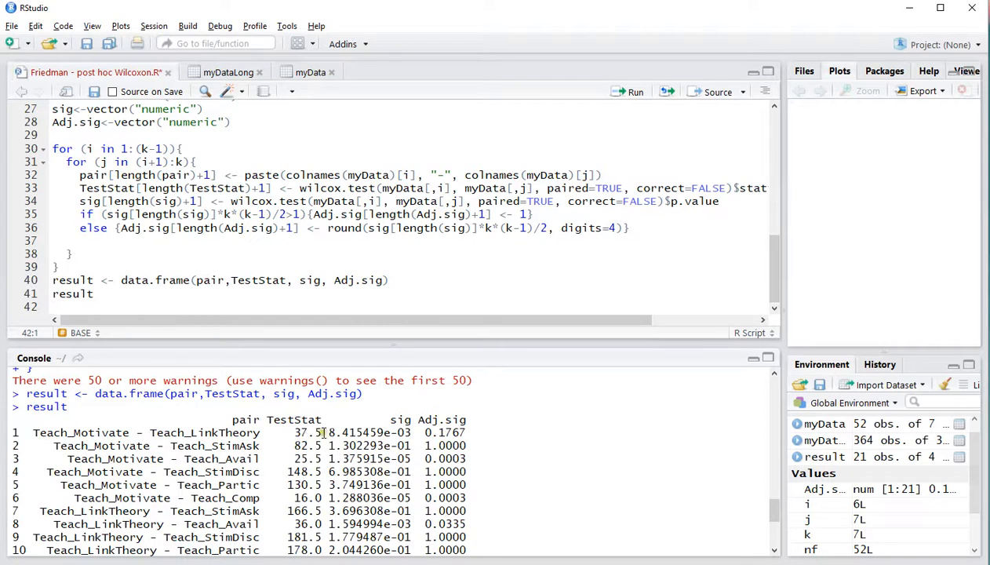
{"action": "double_click", "coordinate": [365, 432]}
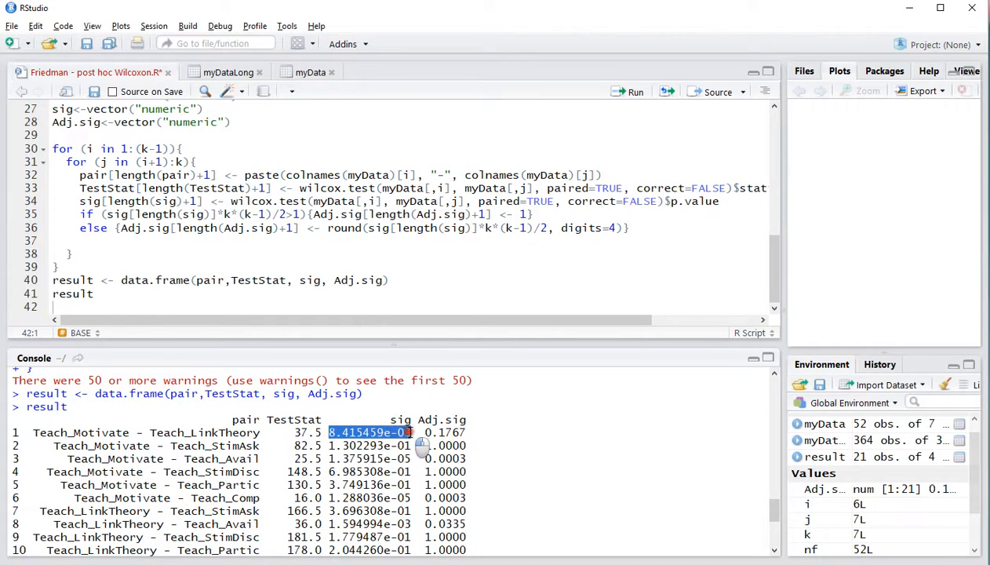